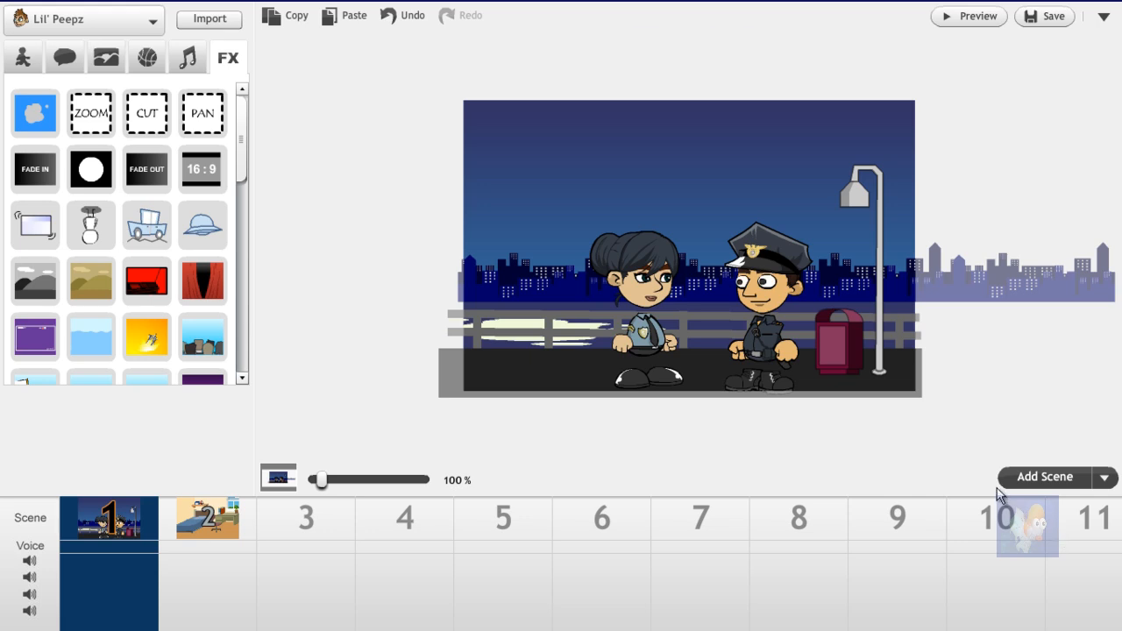
mouse_move(964, 418)
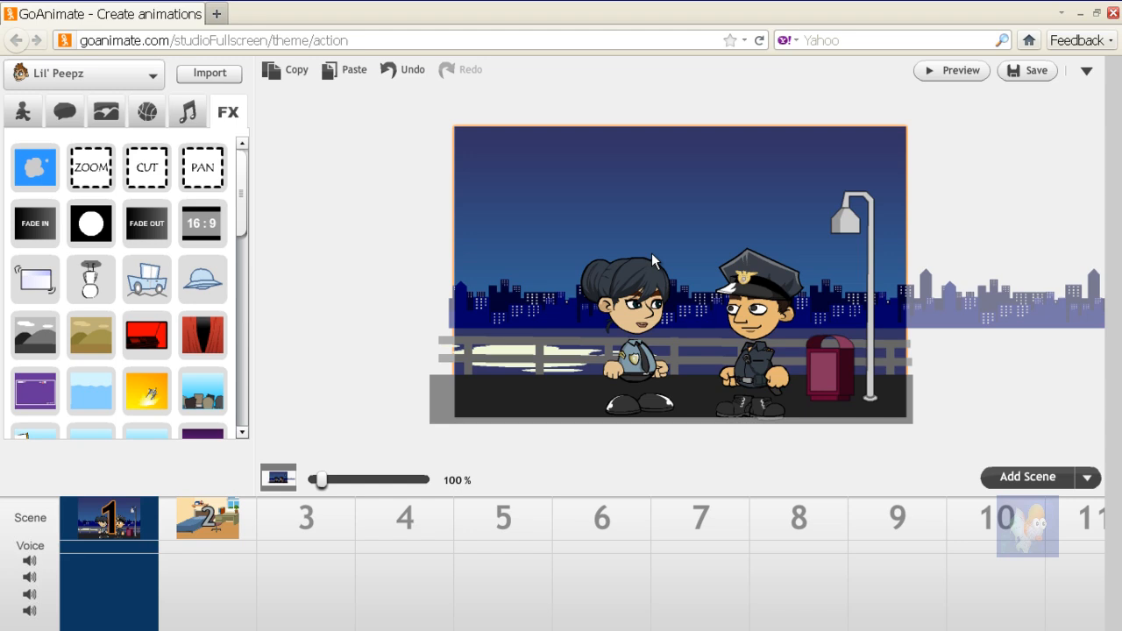
mouse_move(655, 230)
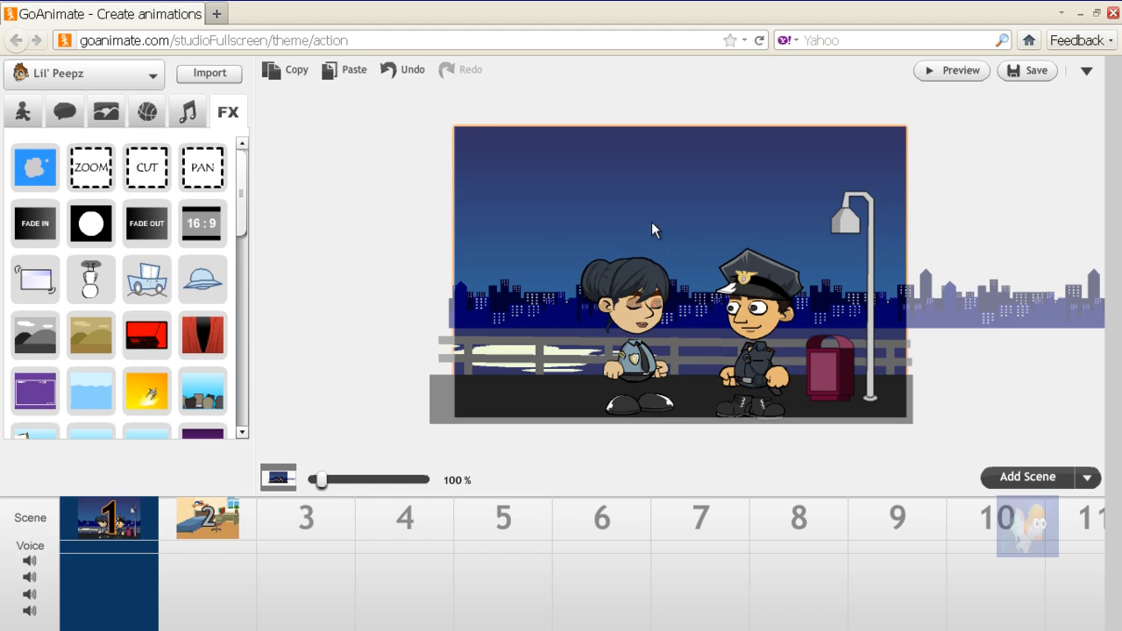
mouse_move(695, 280)
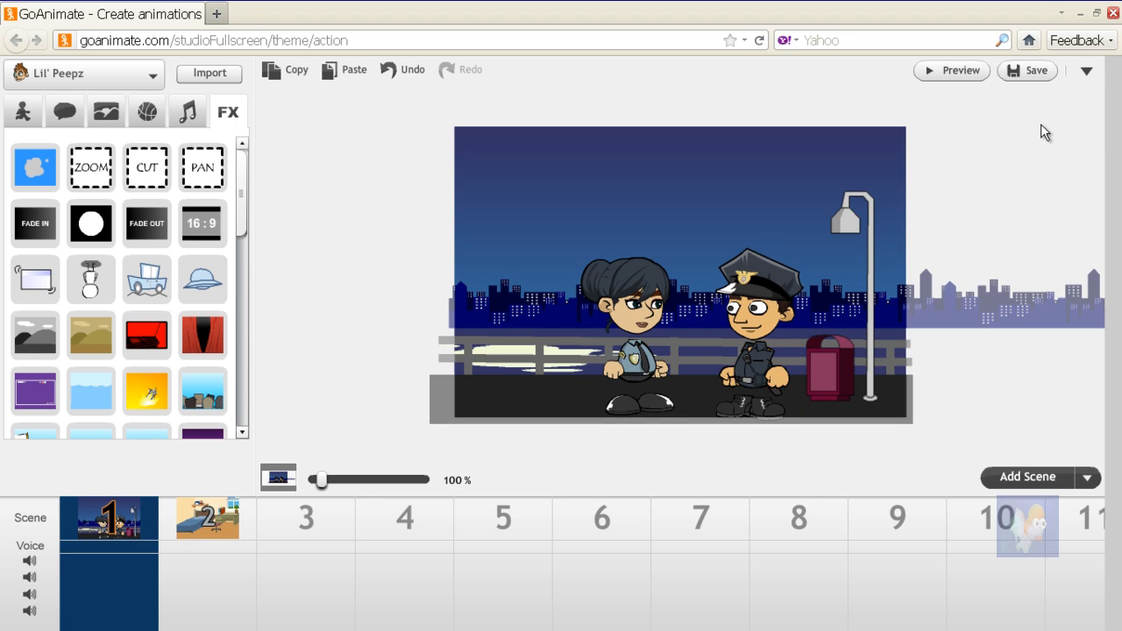
mouse_move(1071, 115)
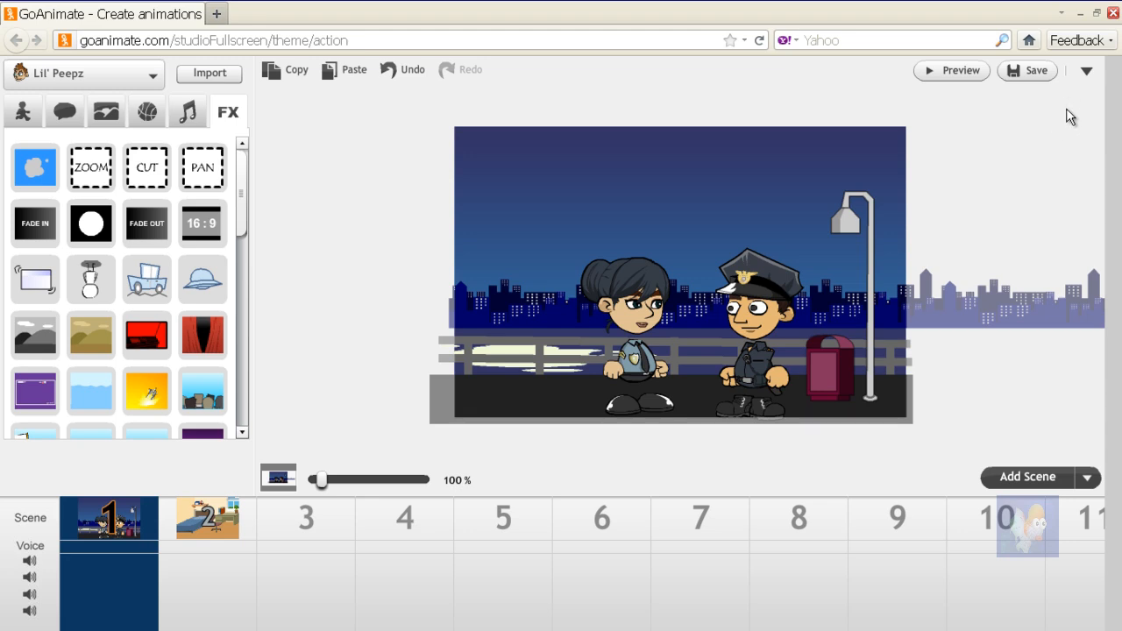
mouse_move(1081, 97)
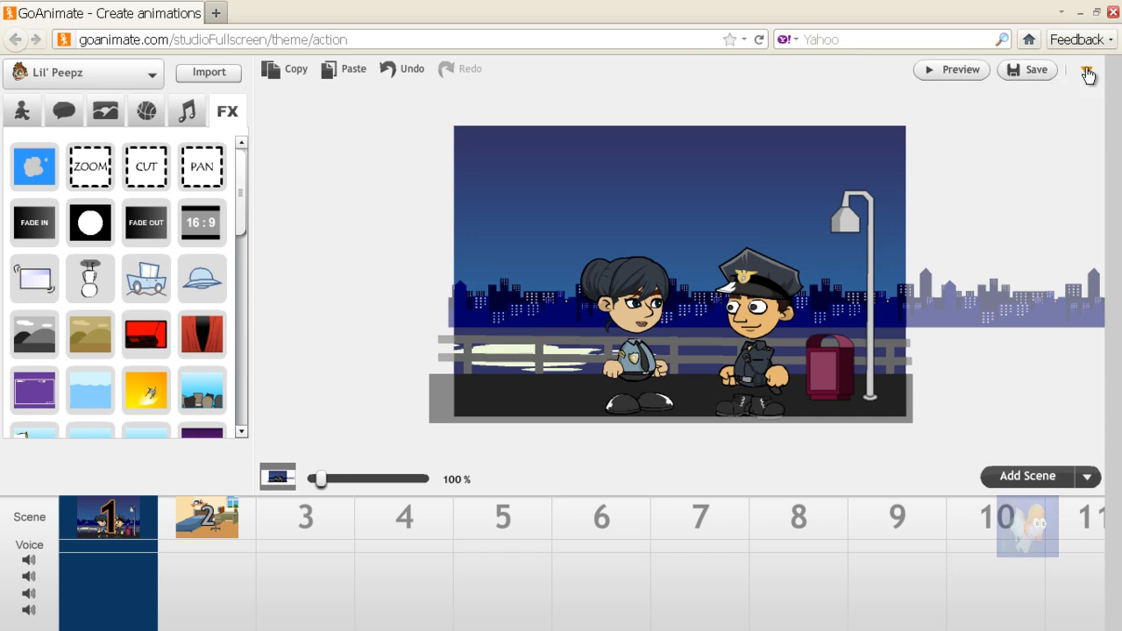
Choose Save As Template > Current Scene from the editor's options menu
left_click(1086, 69)
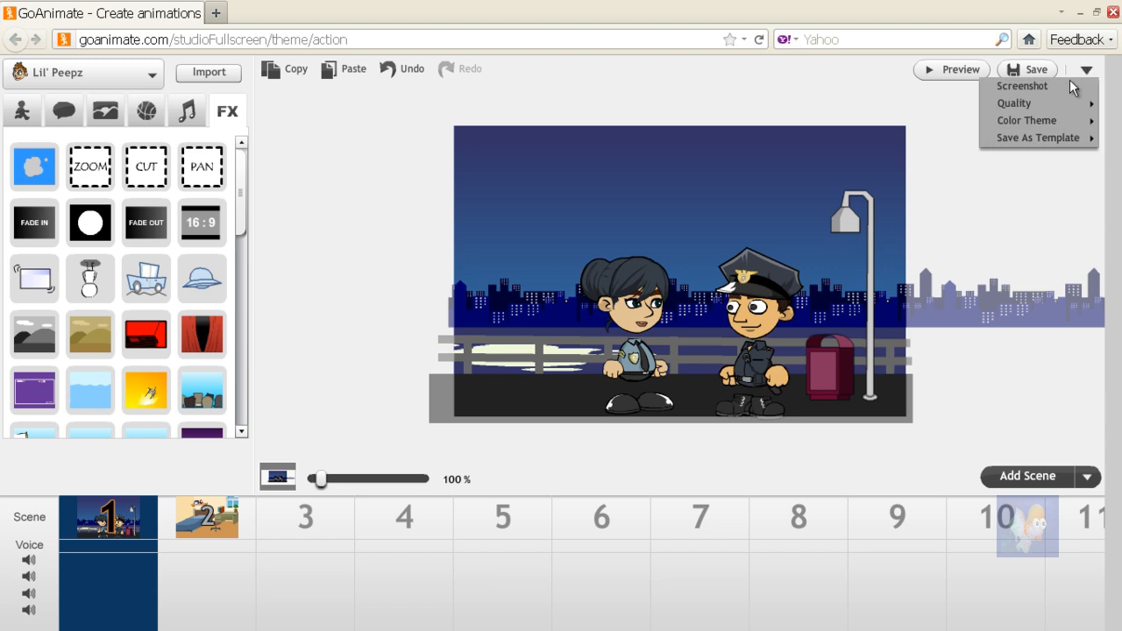
mouse_move(1014, 102)
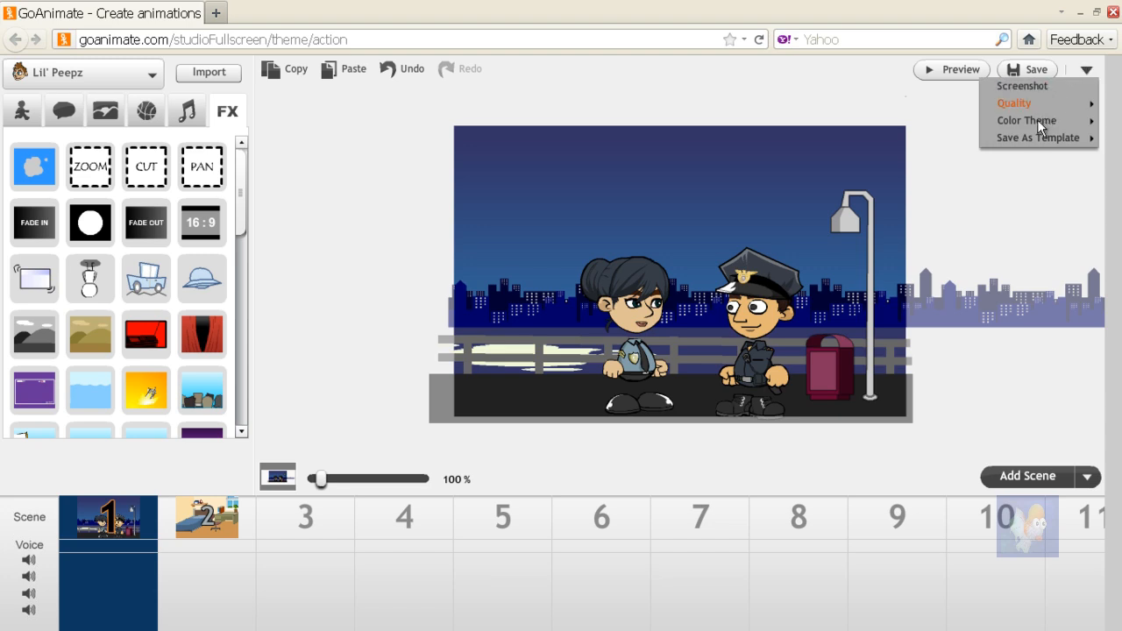
mouse_move(1037, 138)
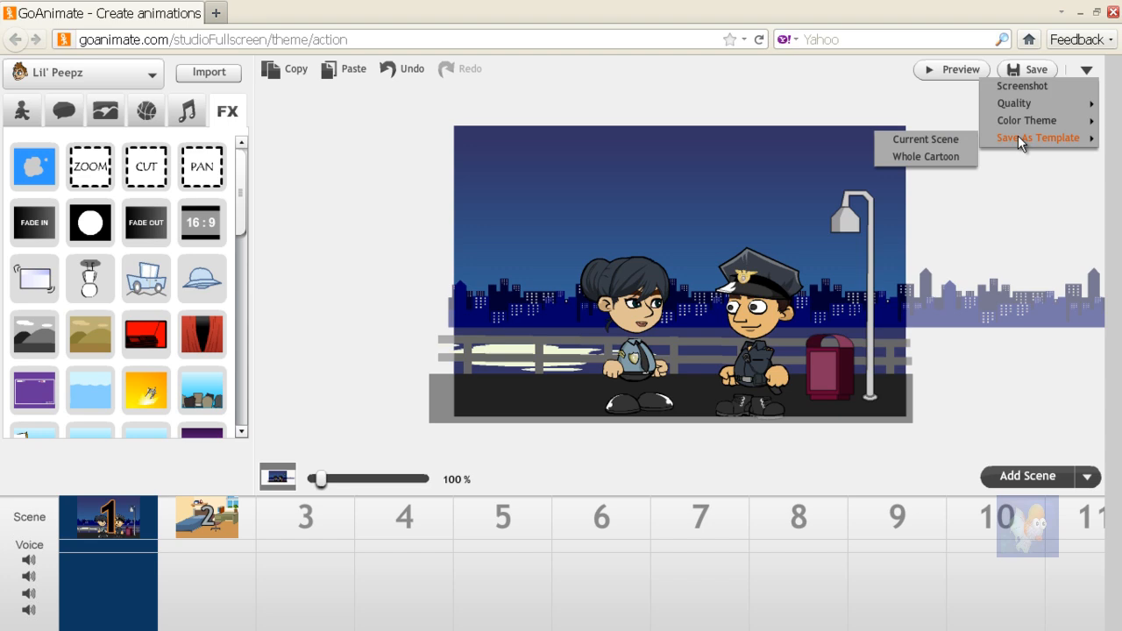
mouse_move(1021, 140)
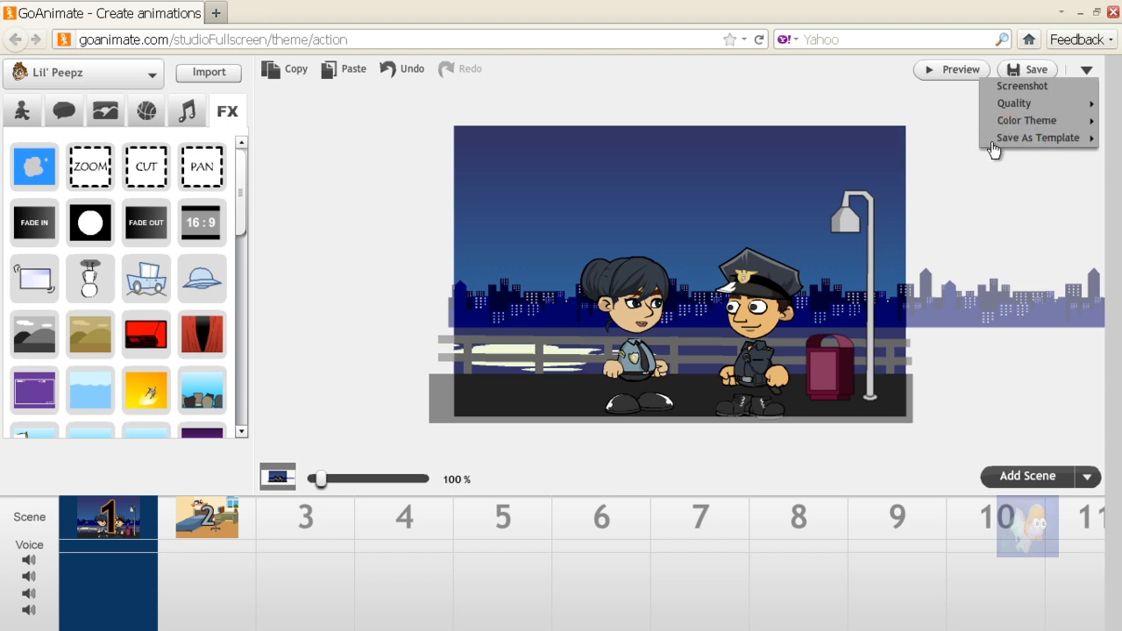
mouse_move(1039, 138)
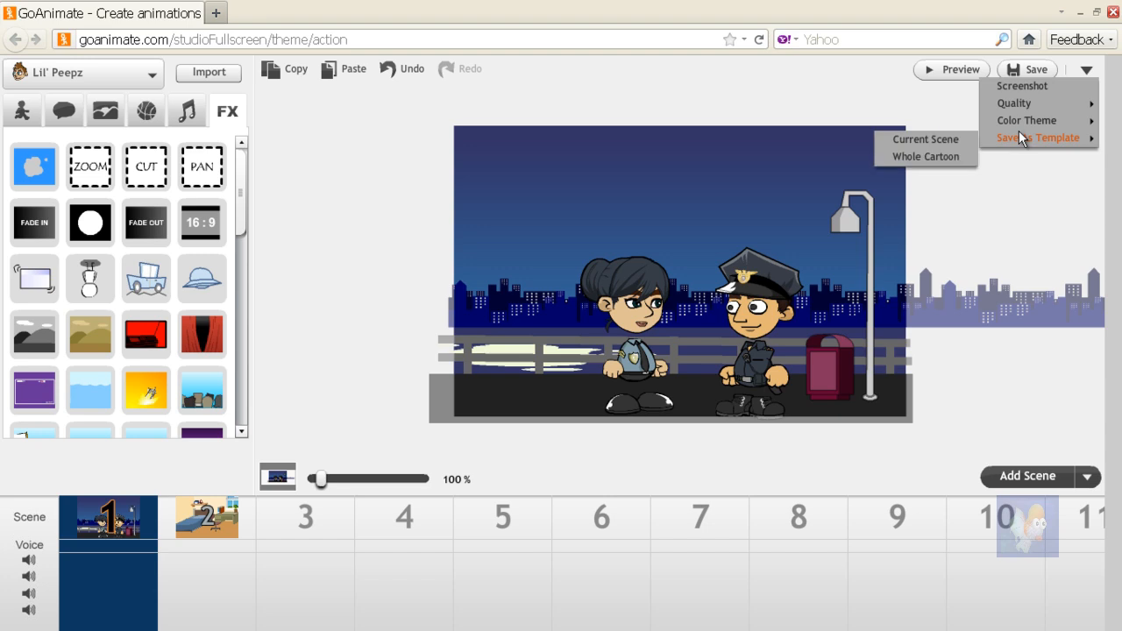
mouse_move(925, 139)
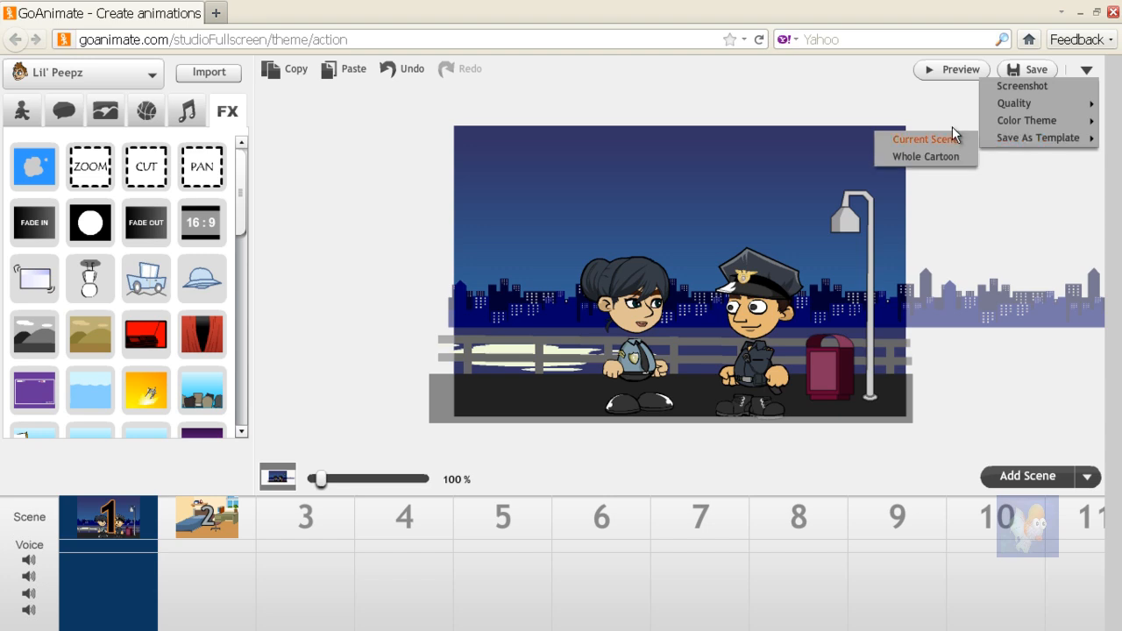
mouse_move(953, 147)
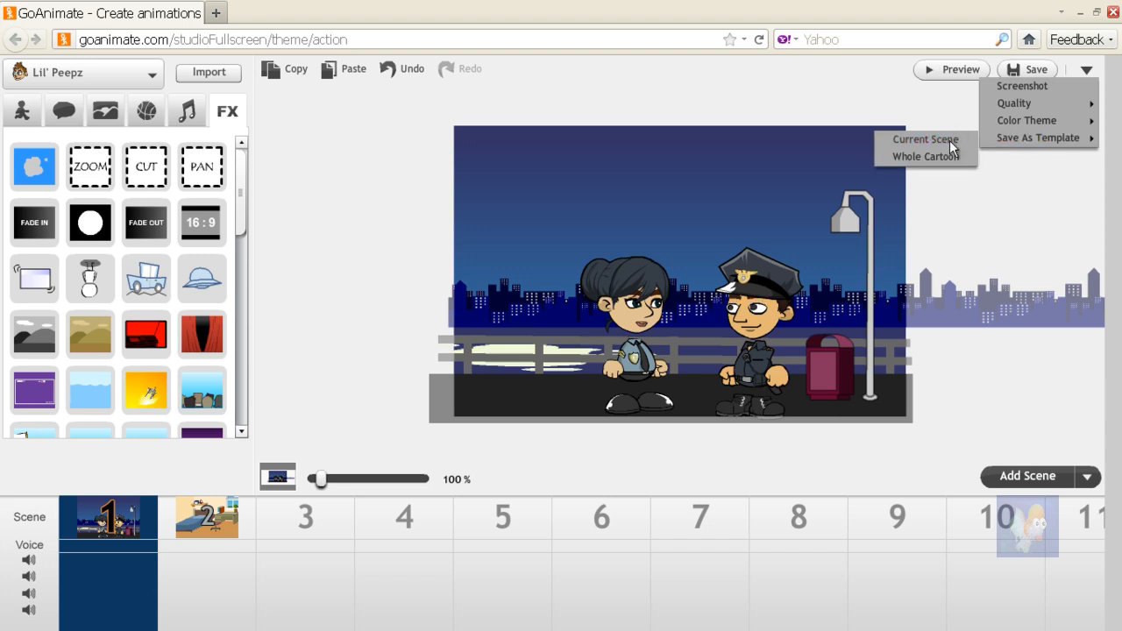
left_click(1038, 138)
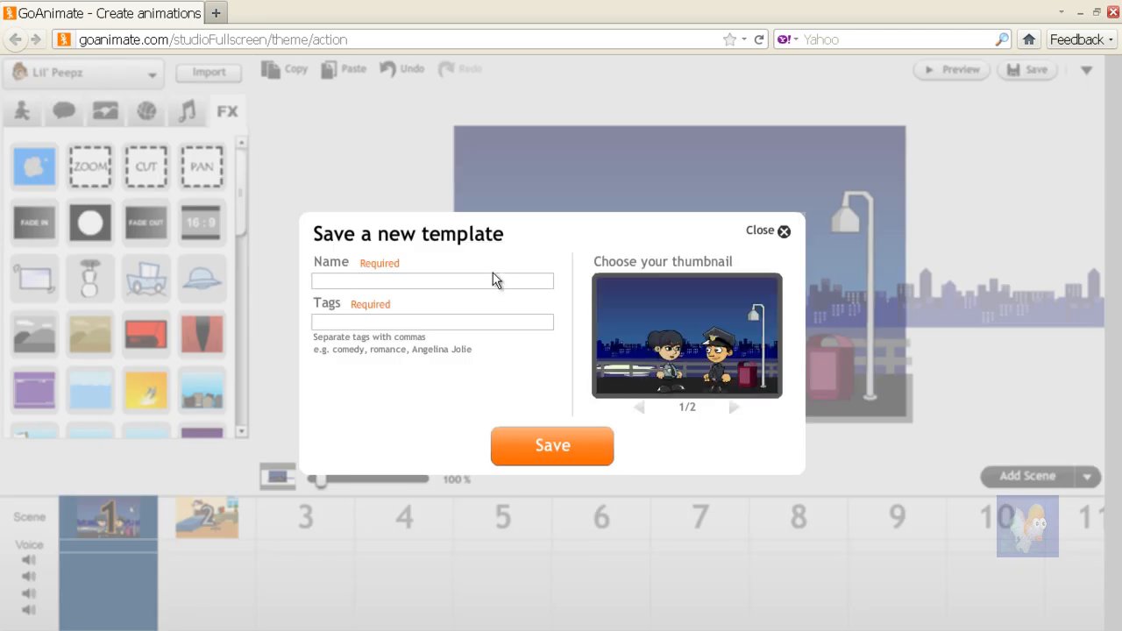
Save the scene as template '101' tagged '101', then switch the library to Your Stuff
left_click(432, 281)
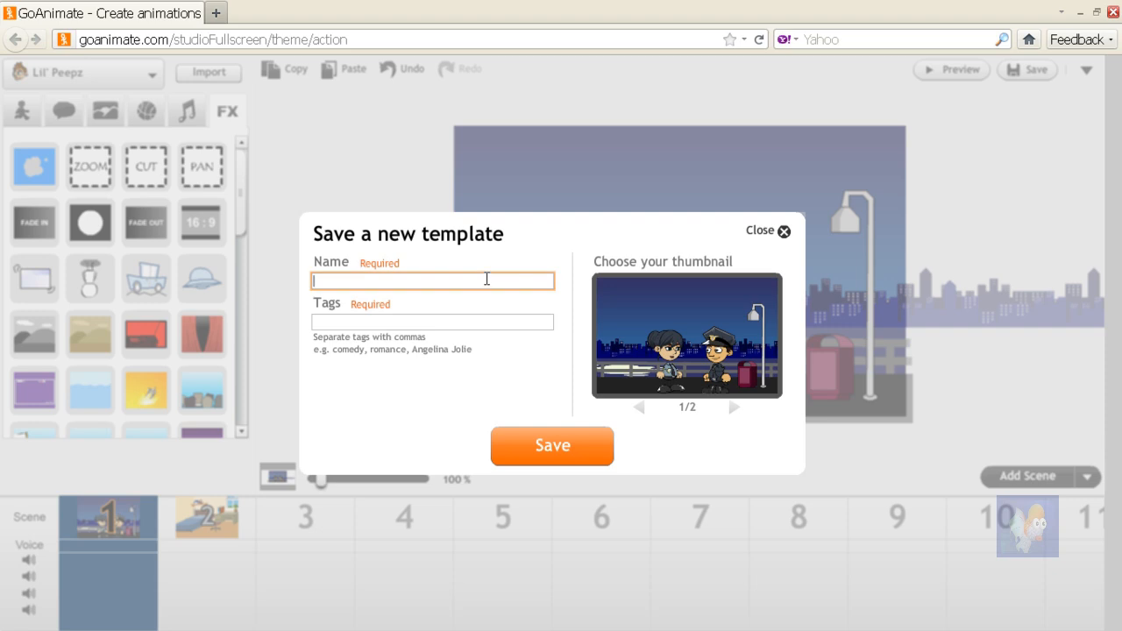
type("101")
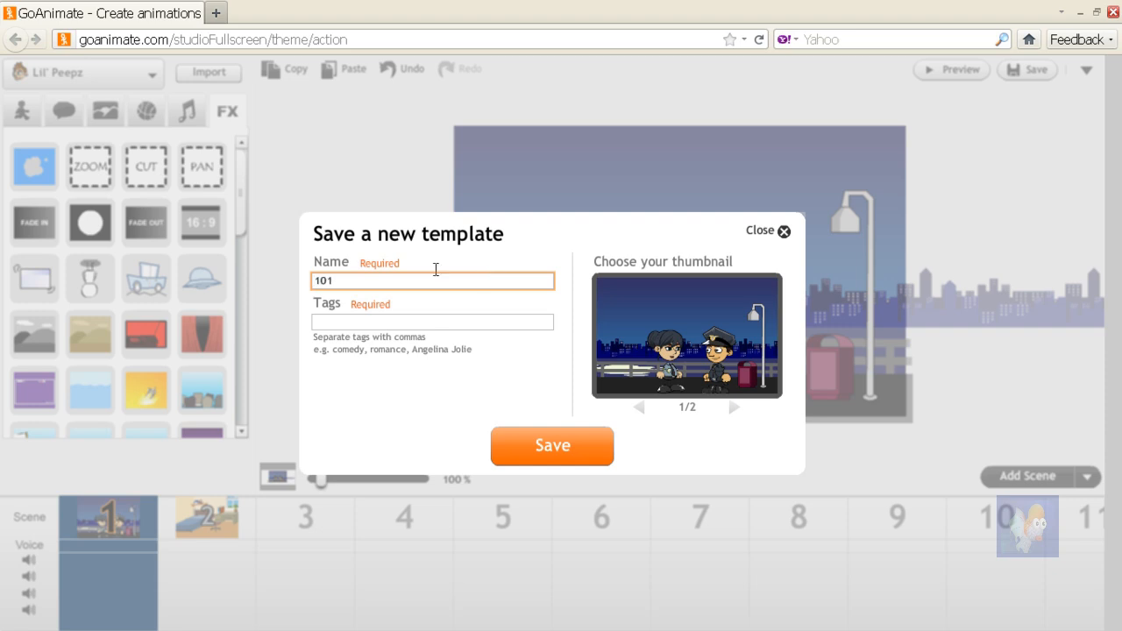
mouse_move(347, 342)
type("1")
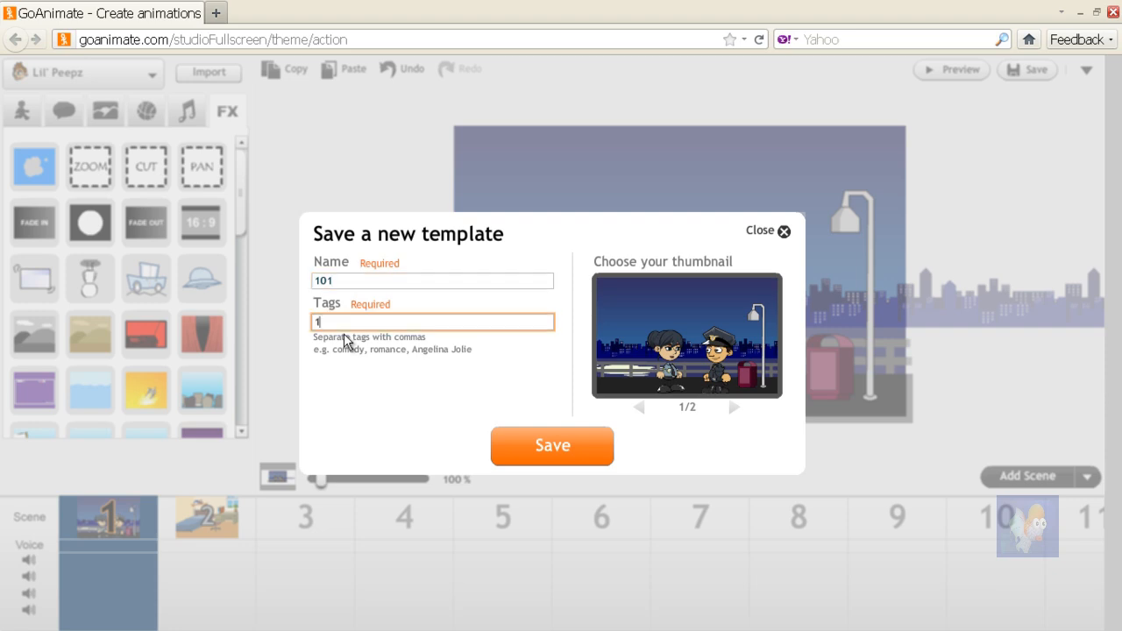
type("01")
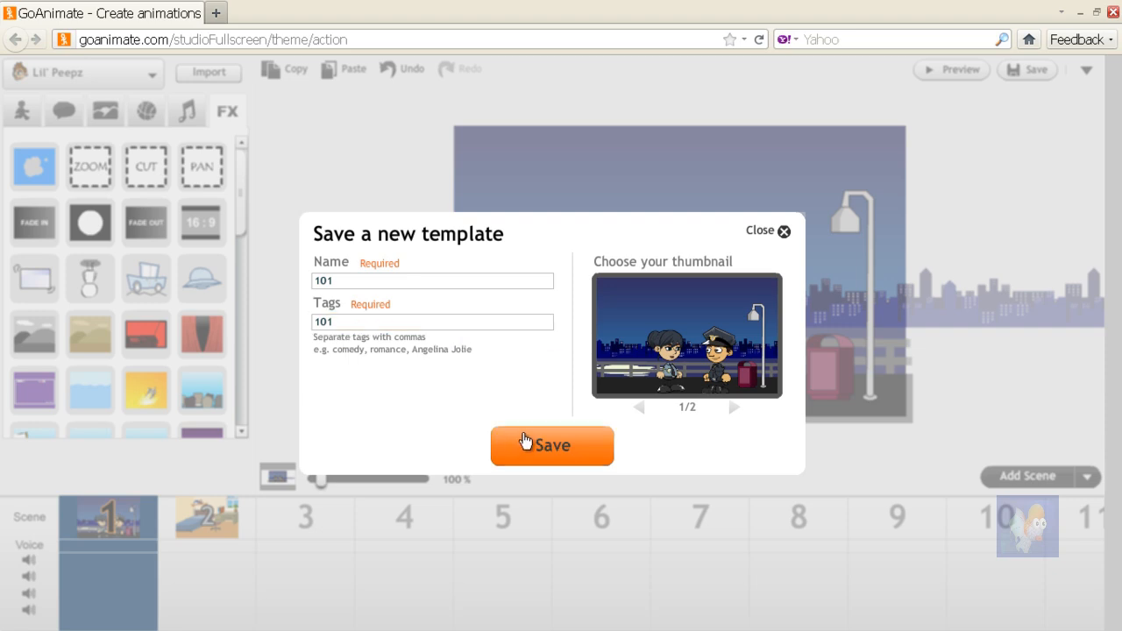
left_click(551, 445)
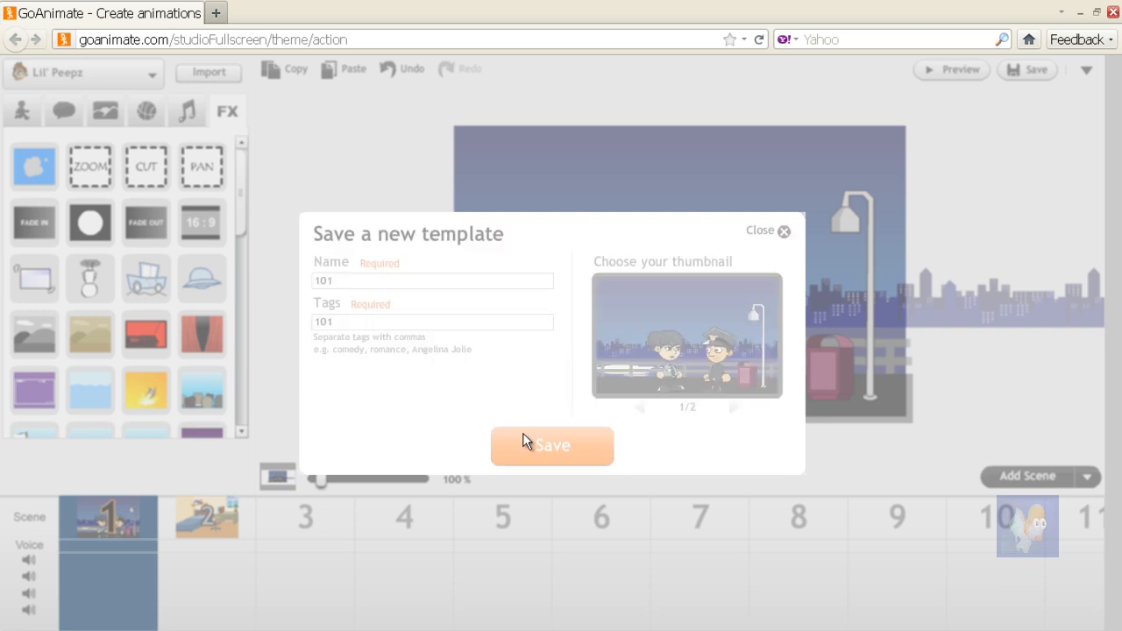
mouse_move(546, 466)
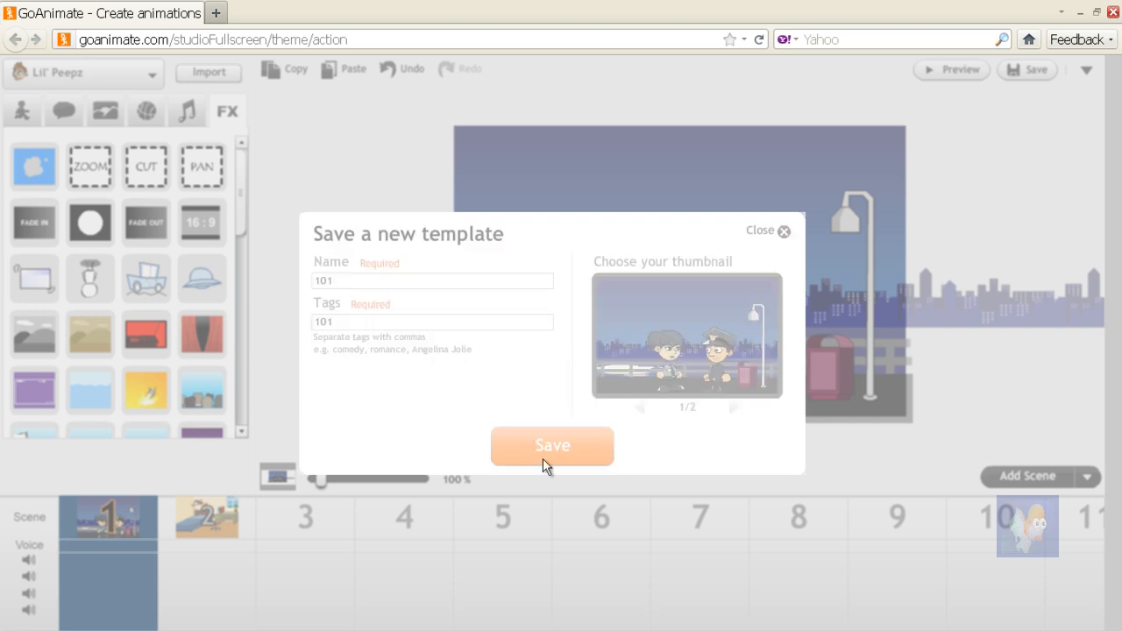
left_click(552, 446)
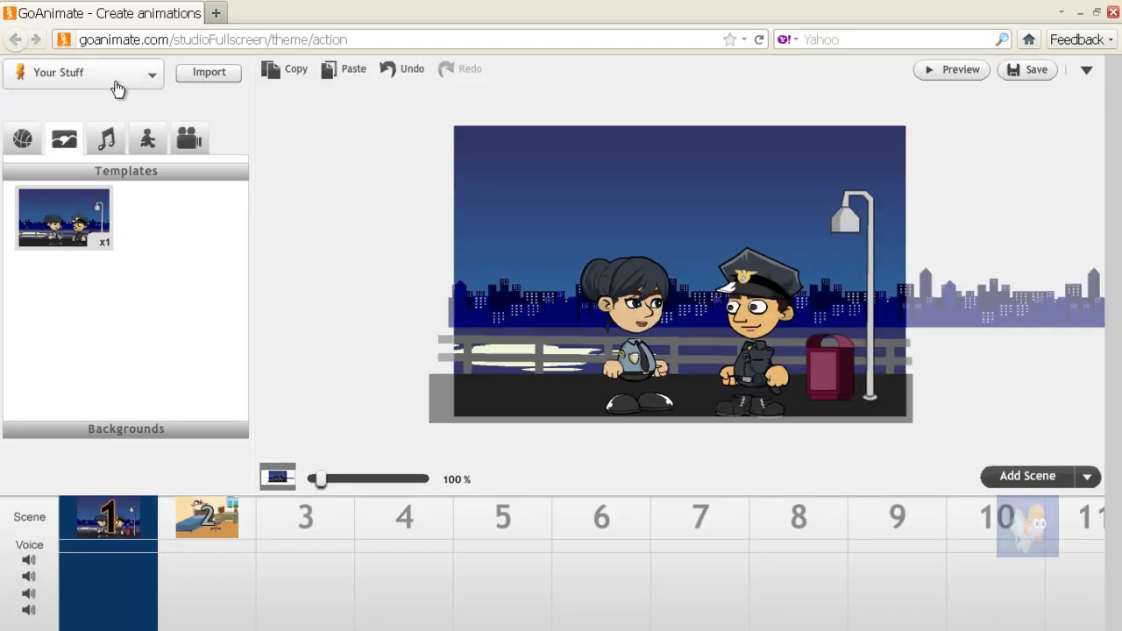
Open the Templates tab under Your Stuff to view the saved template thumbnails
left_click(83, 71)
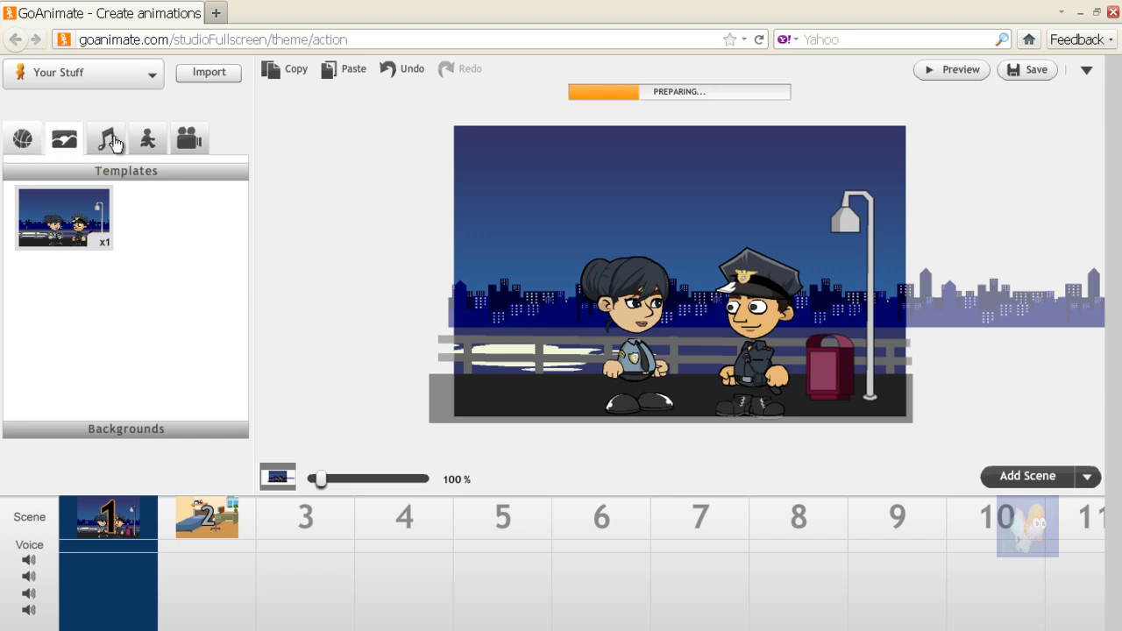
left_click(63, 138)
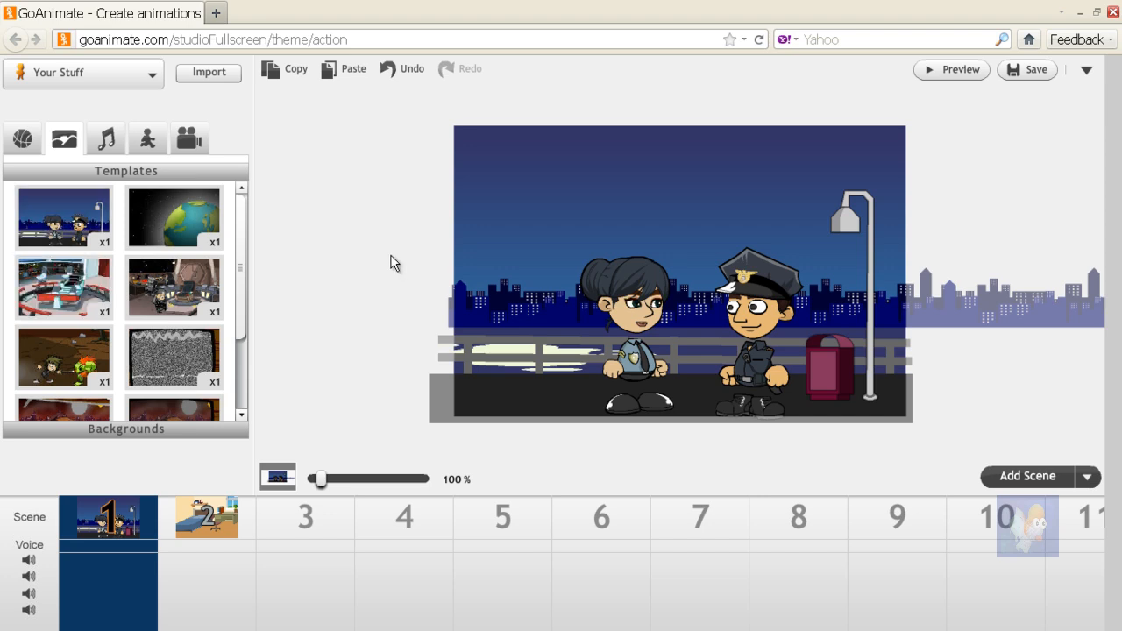
mouse_move(302, 314)
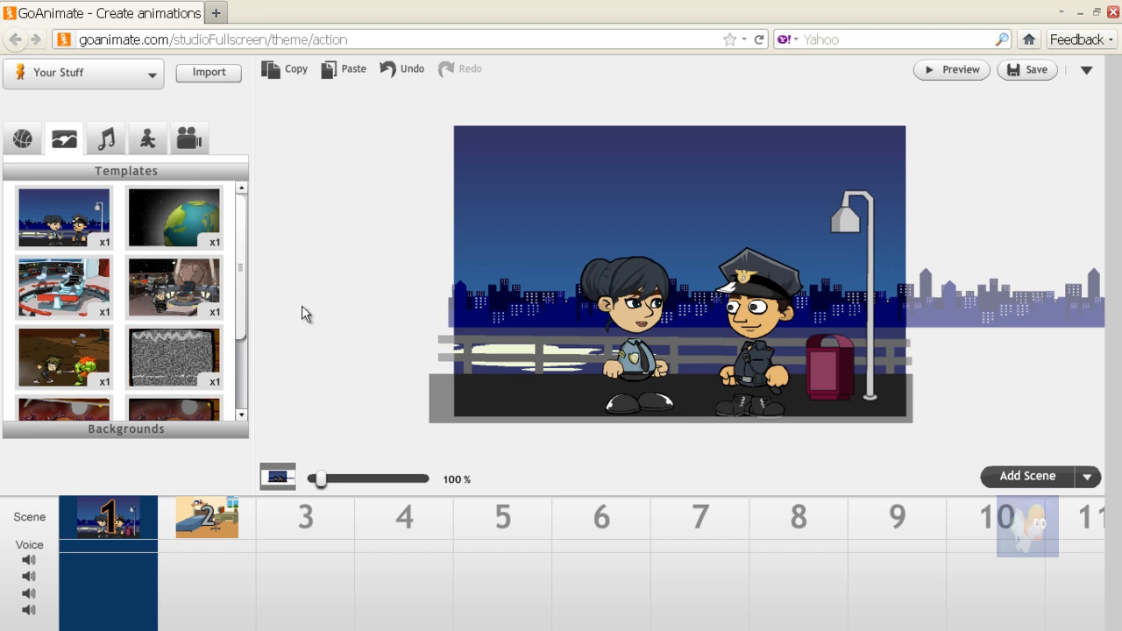
mouse_move(173, 287)
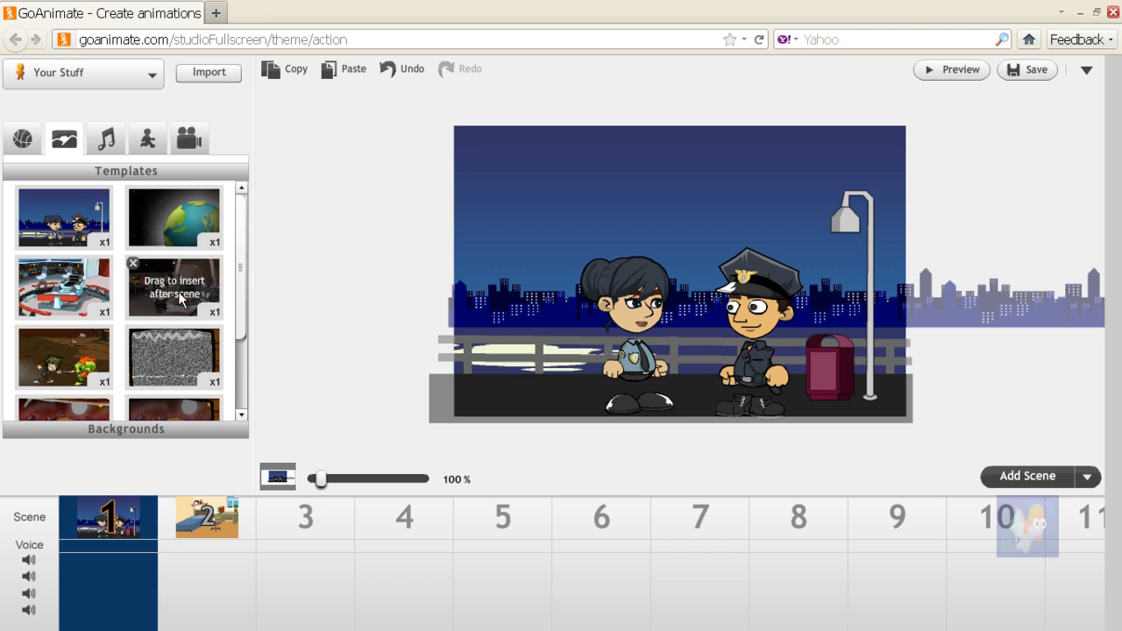